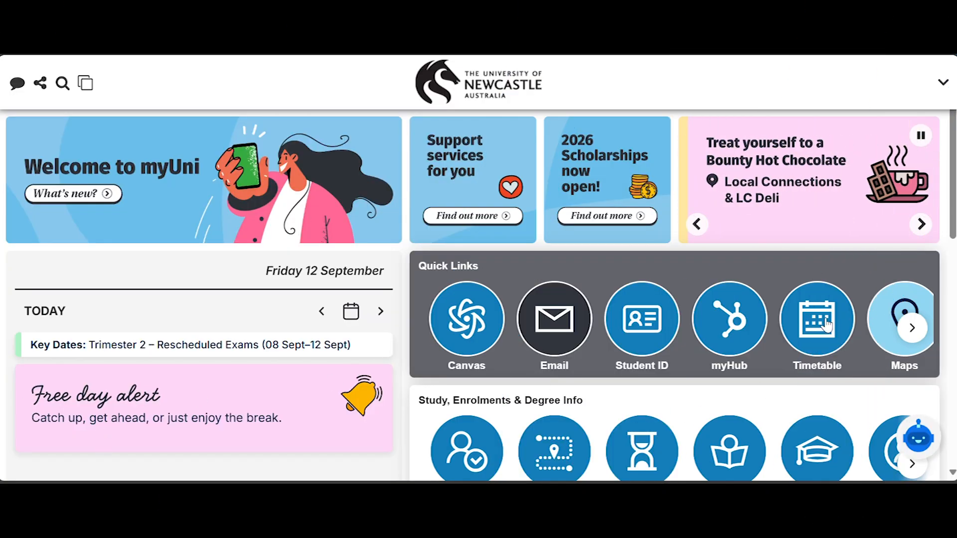
Step: Launch myTimetable from the Timetable quick link and go to its Plan page
click(817, 319)
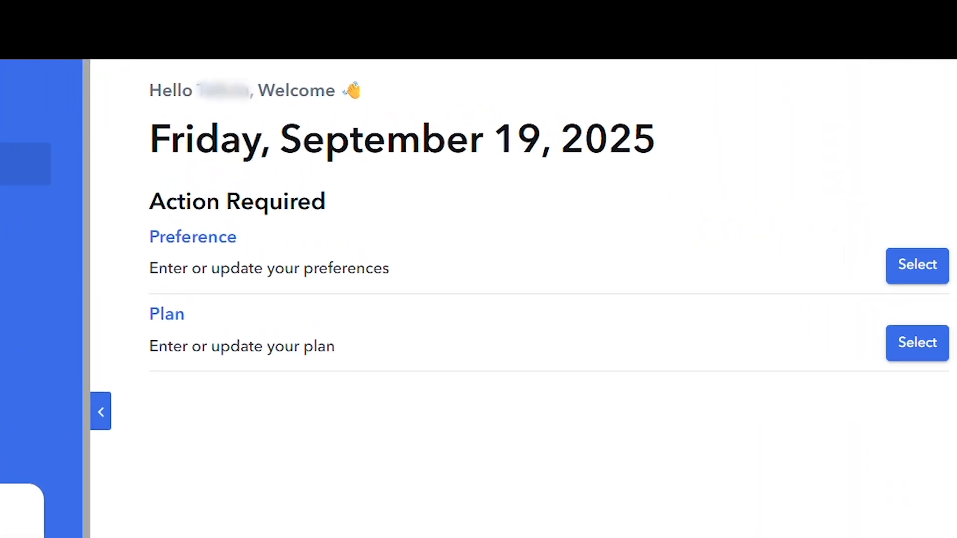
click(99, 412)
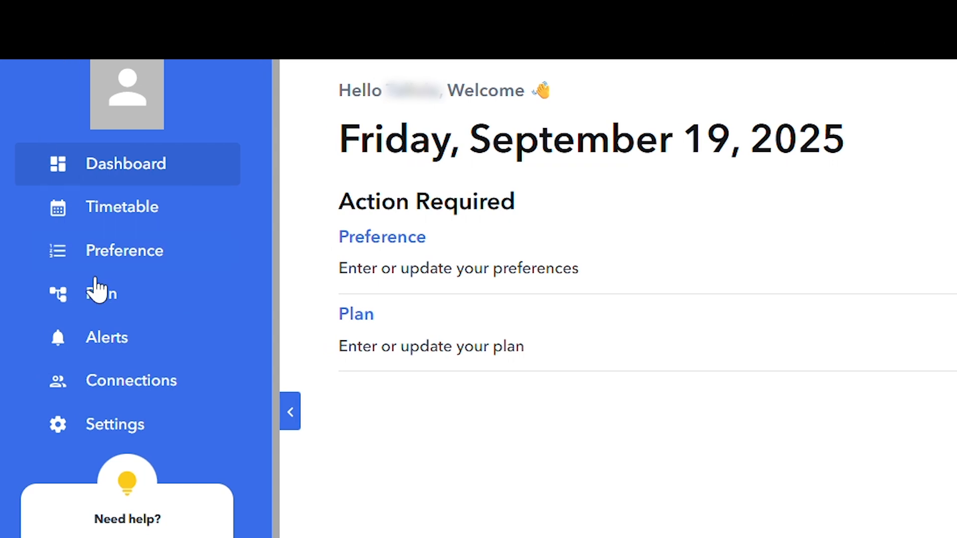
mouse_move(139, 305)
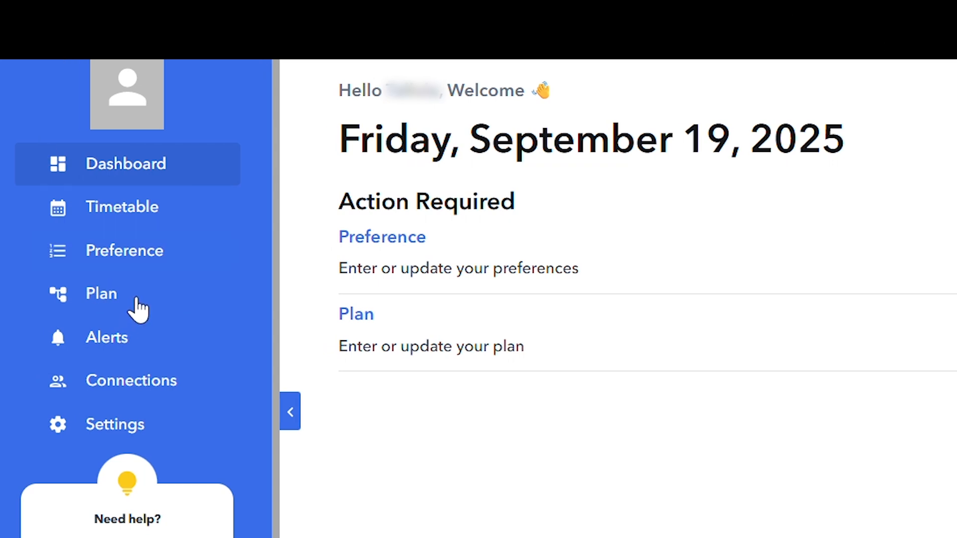
click(101, 293)
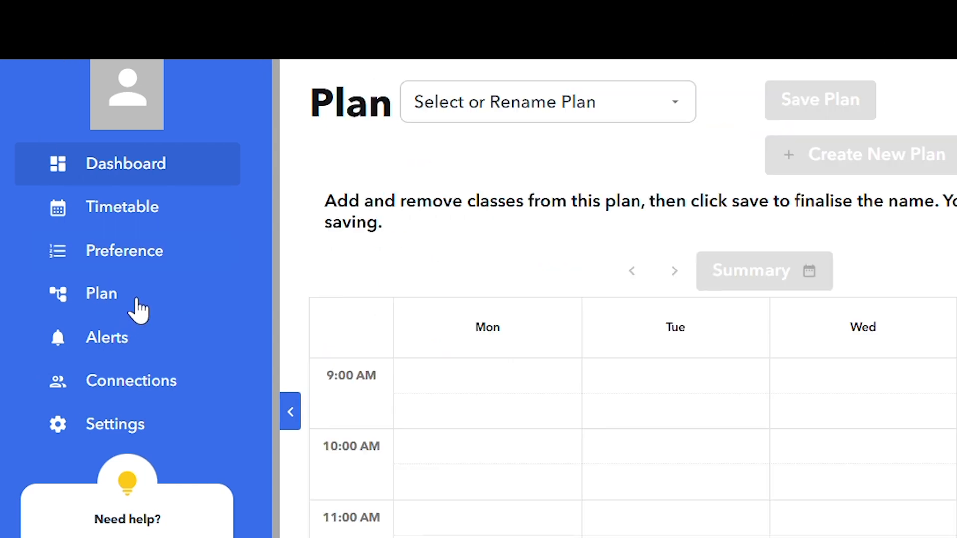
click(101, 291)
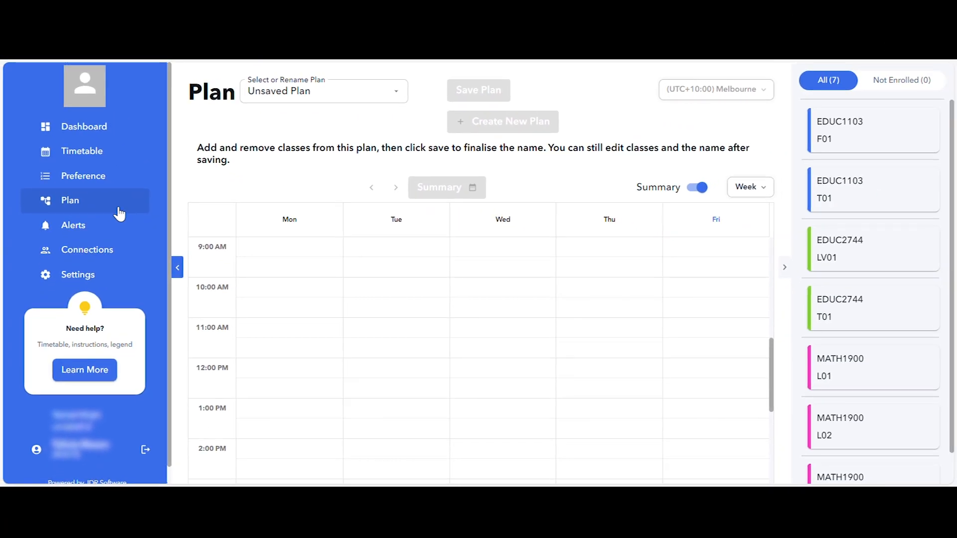
mouse_move(917, 207)
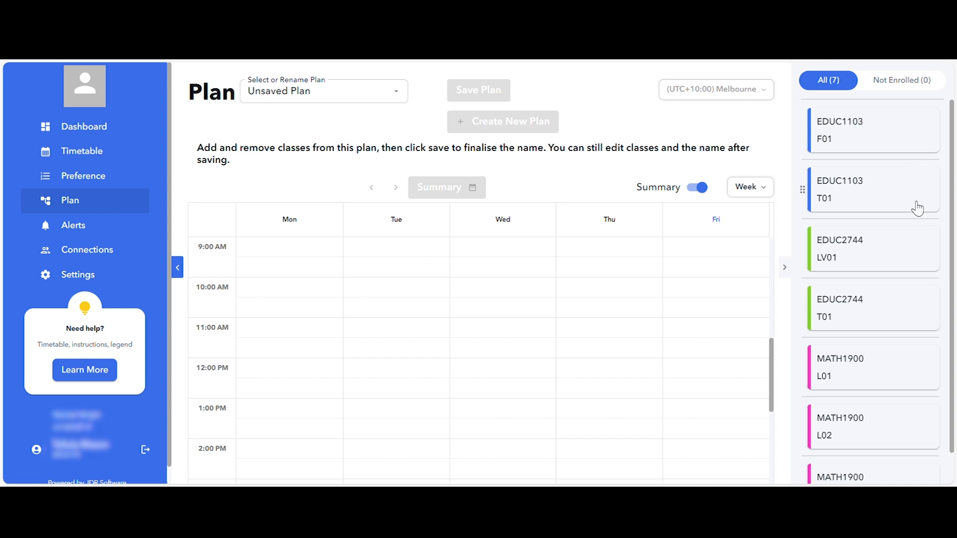
mouse_move(914, 366)
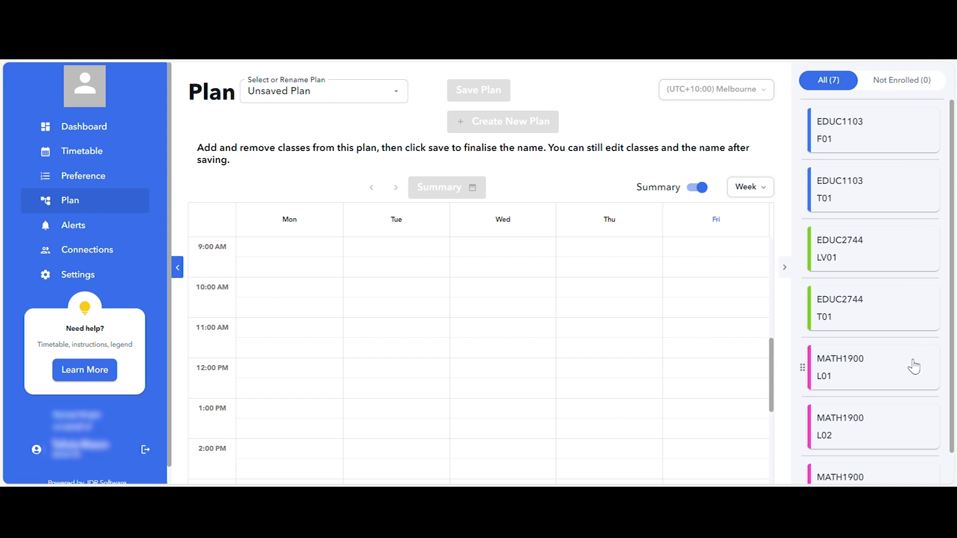
mouse_move(913, 339)
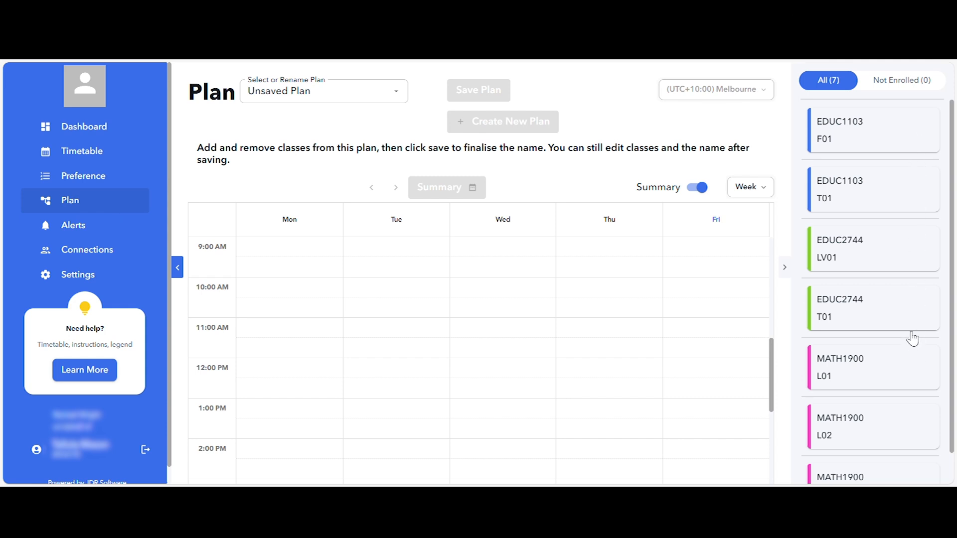
mouse_move(883, 146)
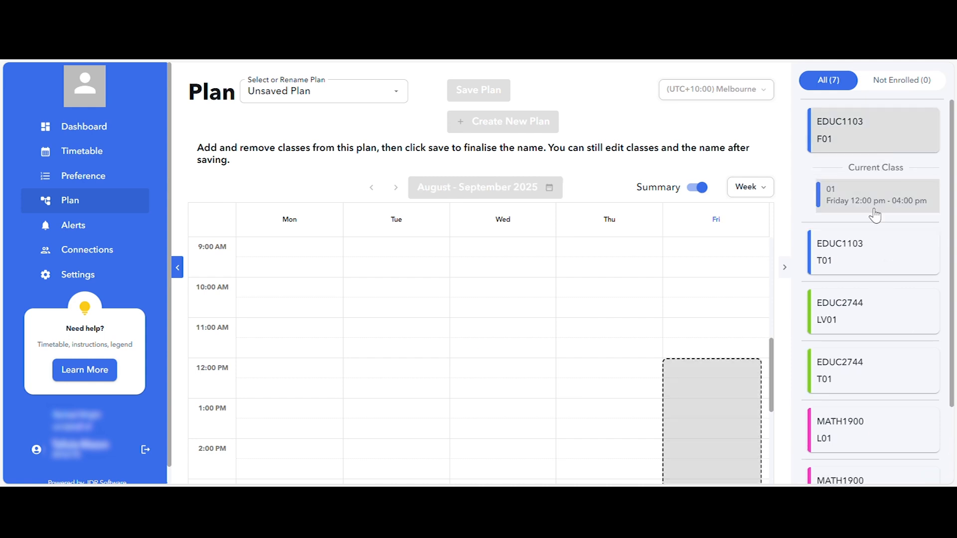
mouse_move(879, 205)
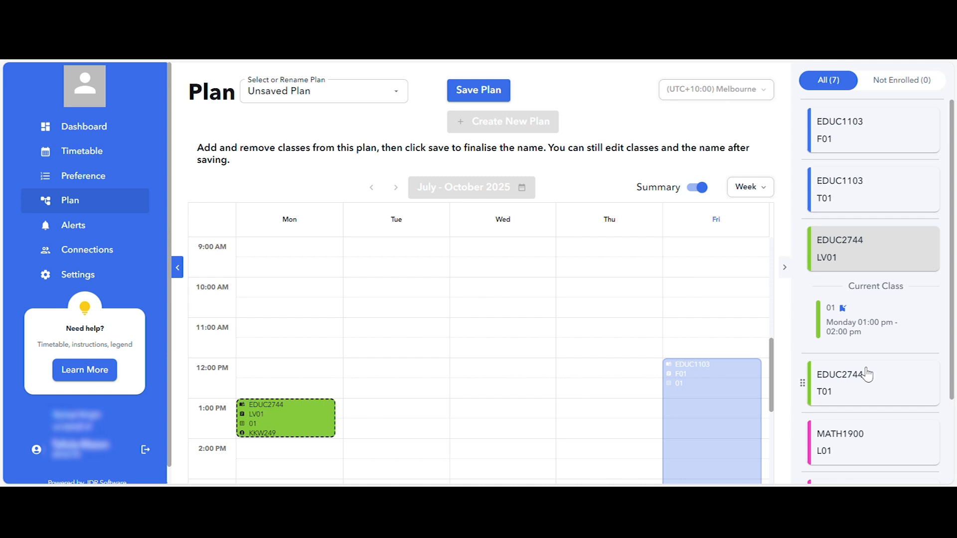
Step: Expand EDUC2744 T01 to place its class, then show the Not Enrolled subjects list
click(873, 383)
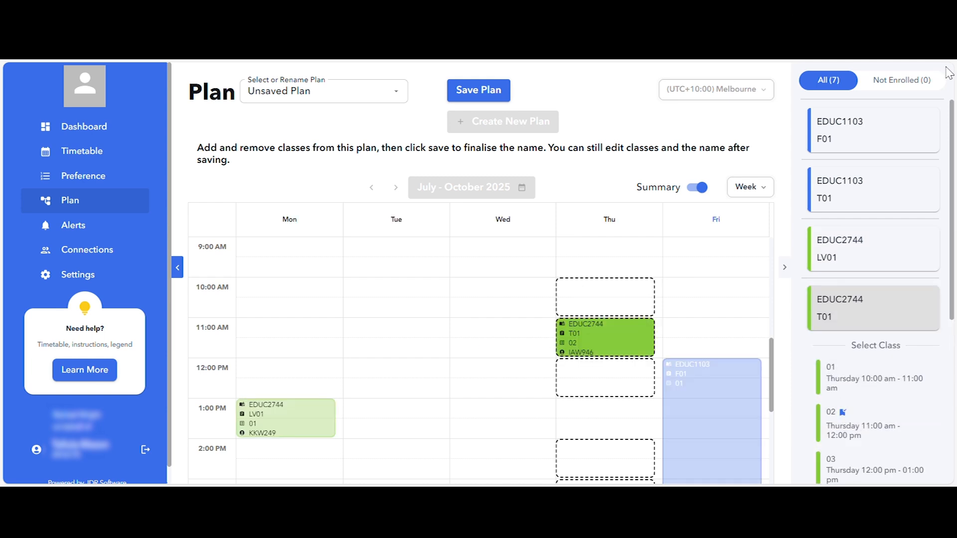
click(901, 79)
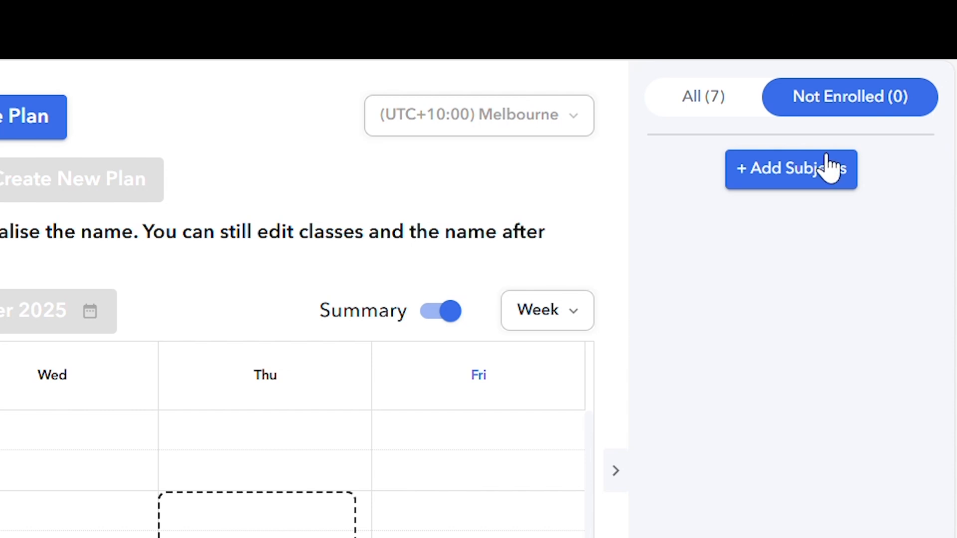
Step: Add ABOR3500 to the plan from the Add Subjects dialog
click(789, 170)
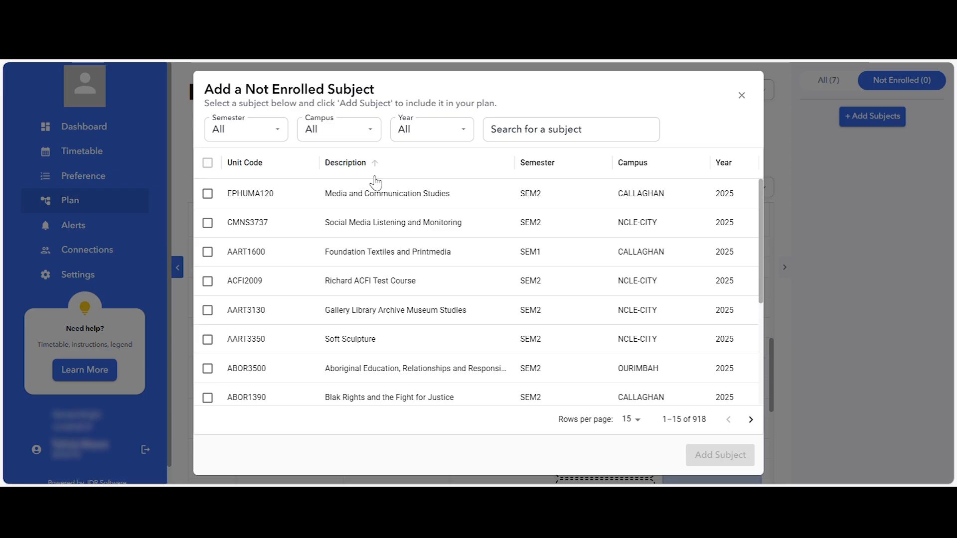
click(207, 251)
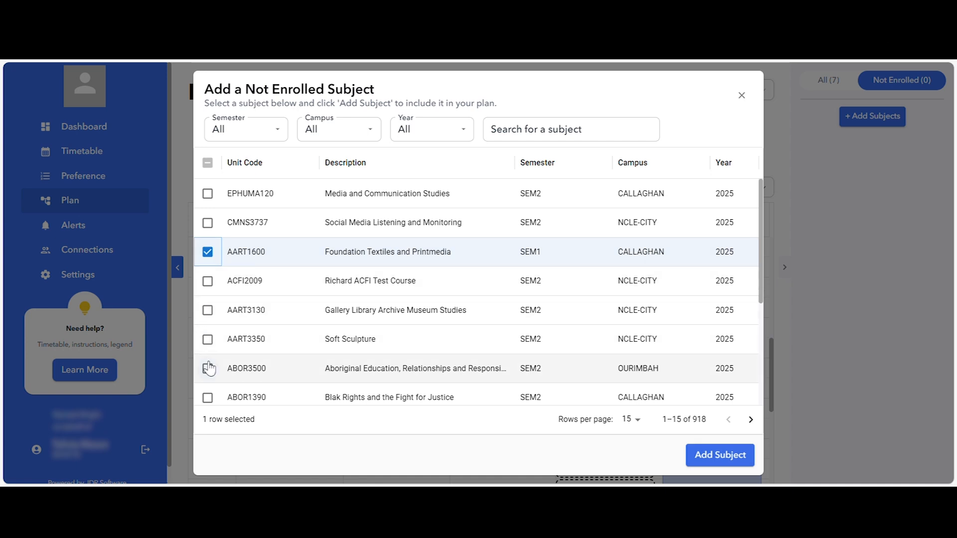
click(207, 368)
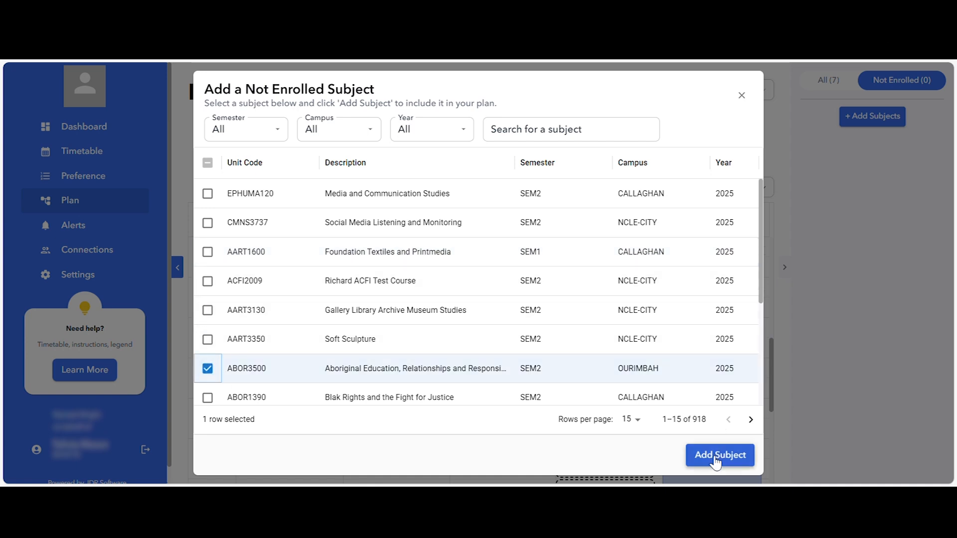
click(718, 454)
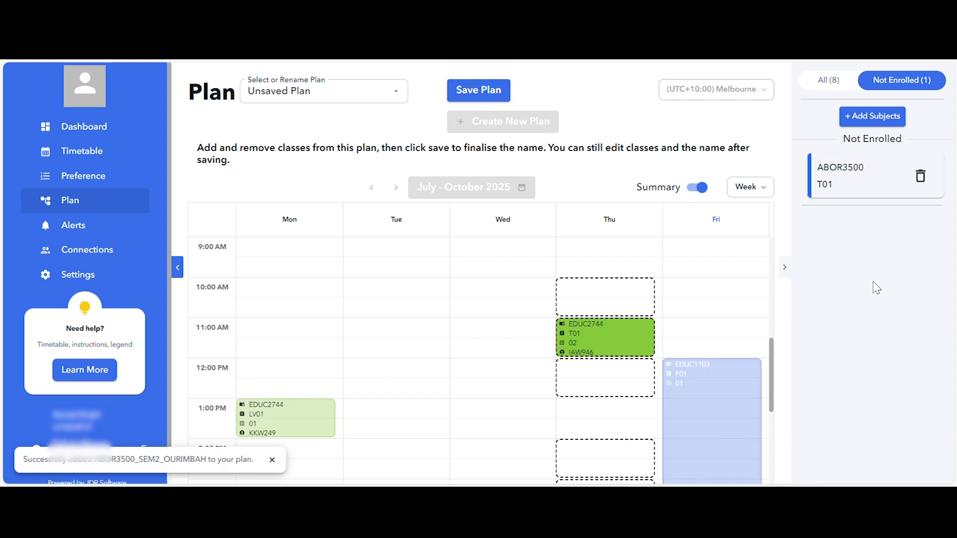
mouse_move(852, 200)
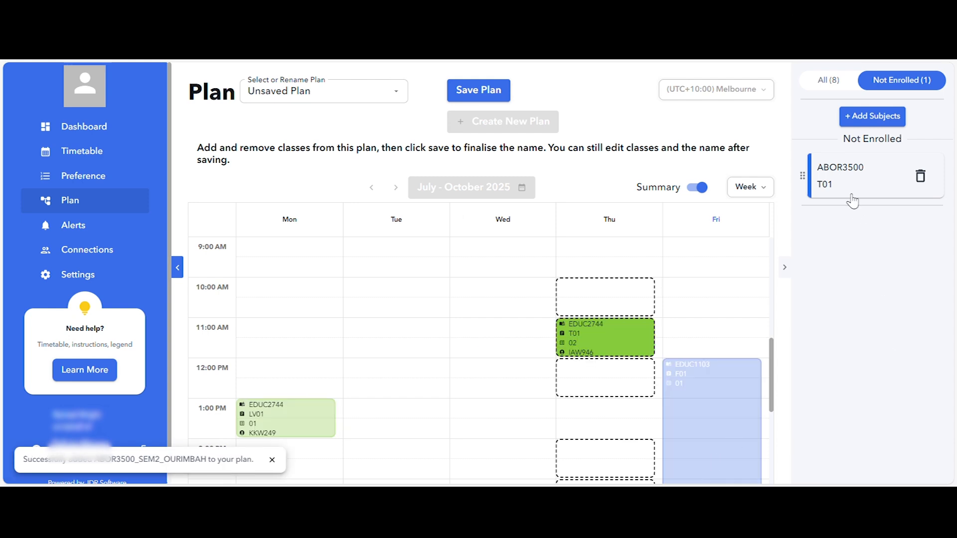
Step: Delete ABOR3500 from all plans and return to the All classes list
click(854, 175)
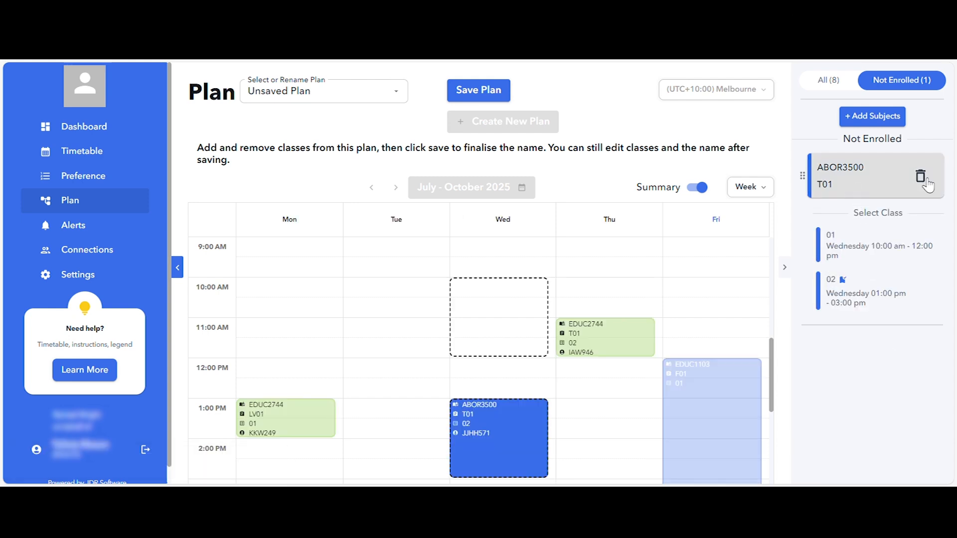
click(919, 177)
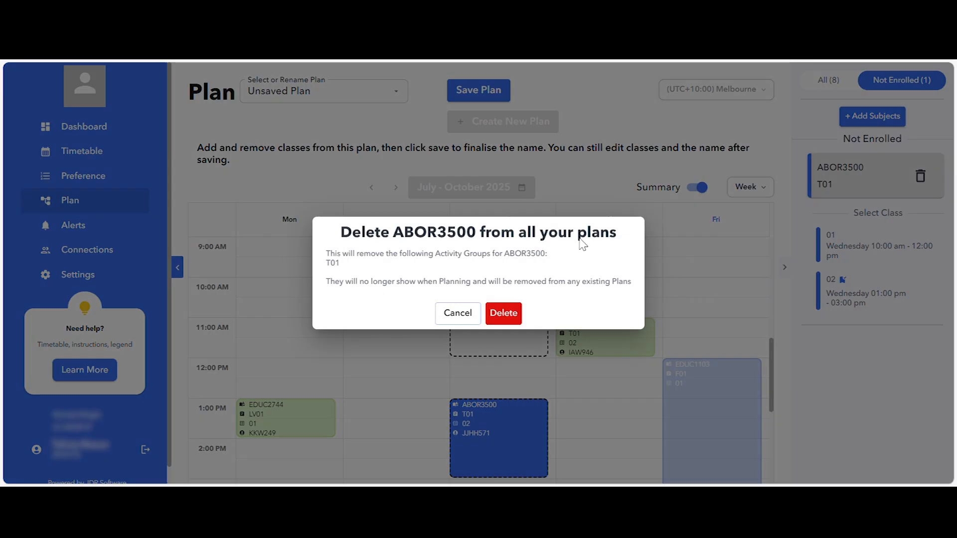
click(503, 313)
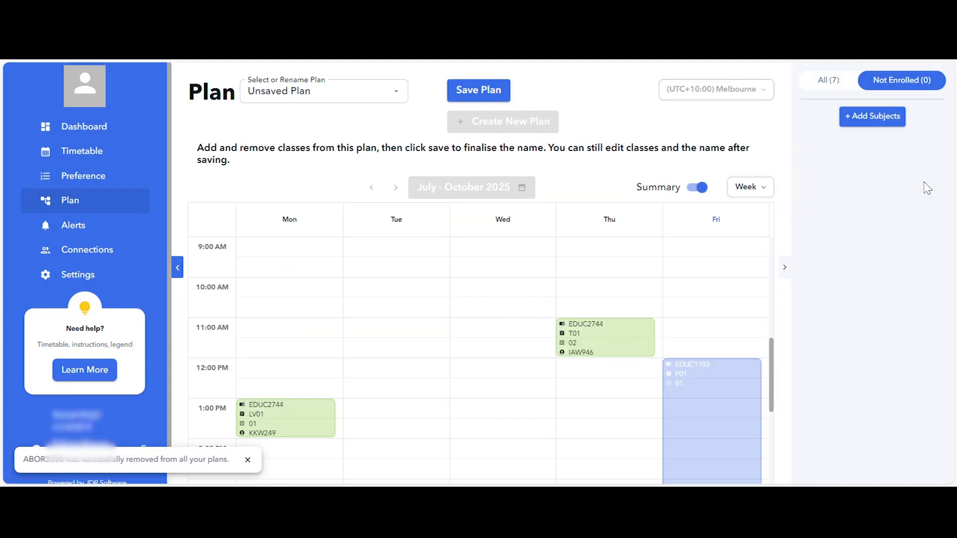
click(827, 80)
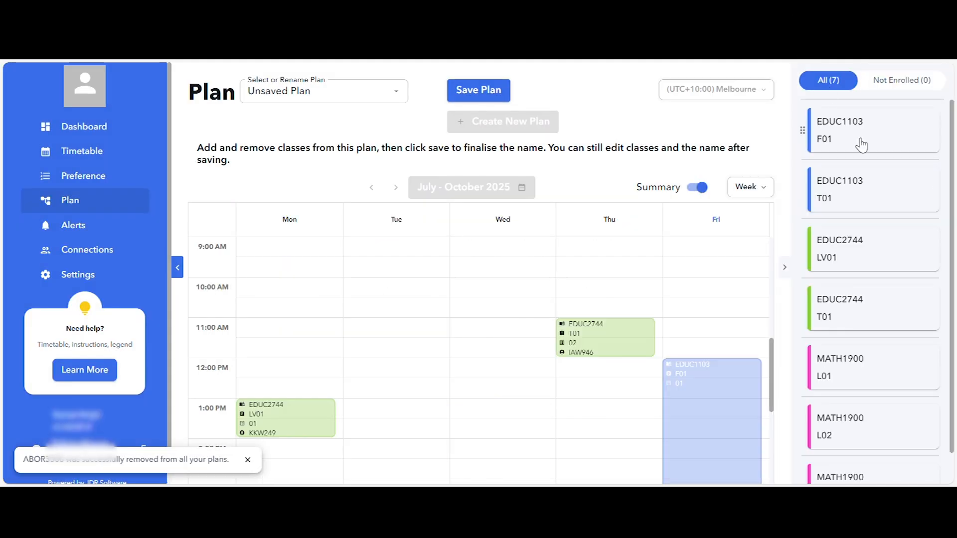
Step: Rename the unsaved plan to 'Plan 1' and save it
click(317, 90)
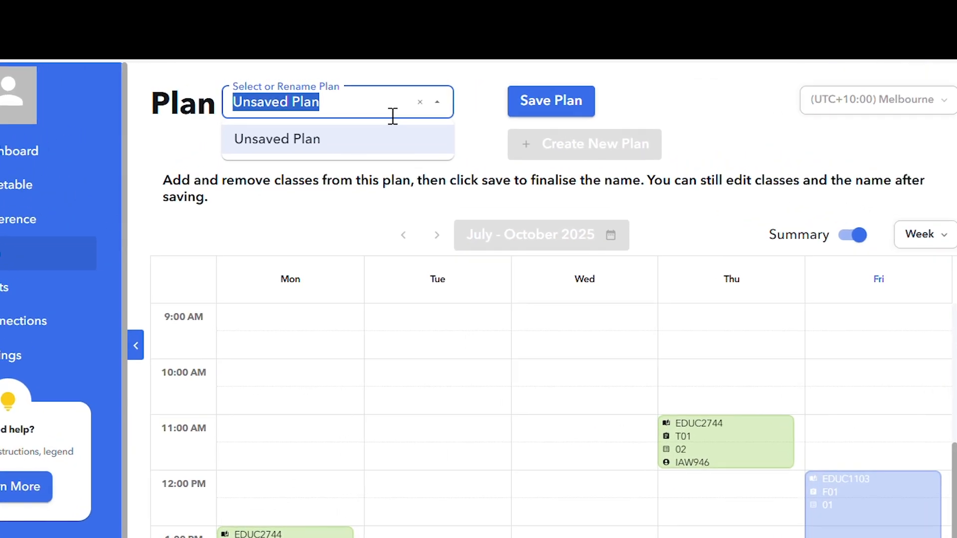
text(Pla)
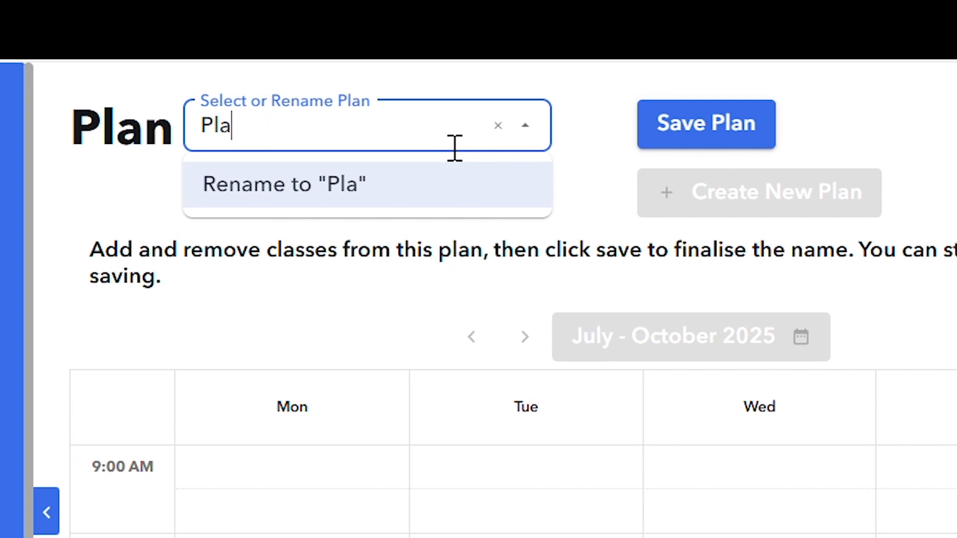
text(n 1)
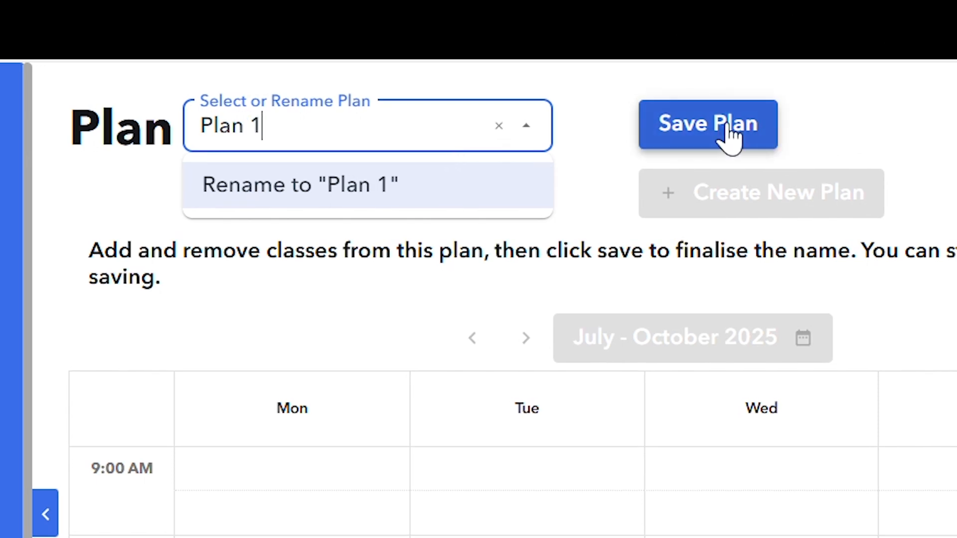
click(708, 124)
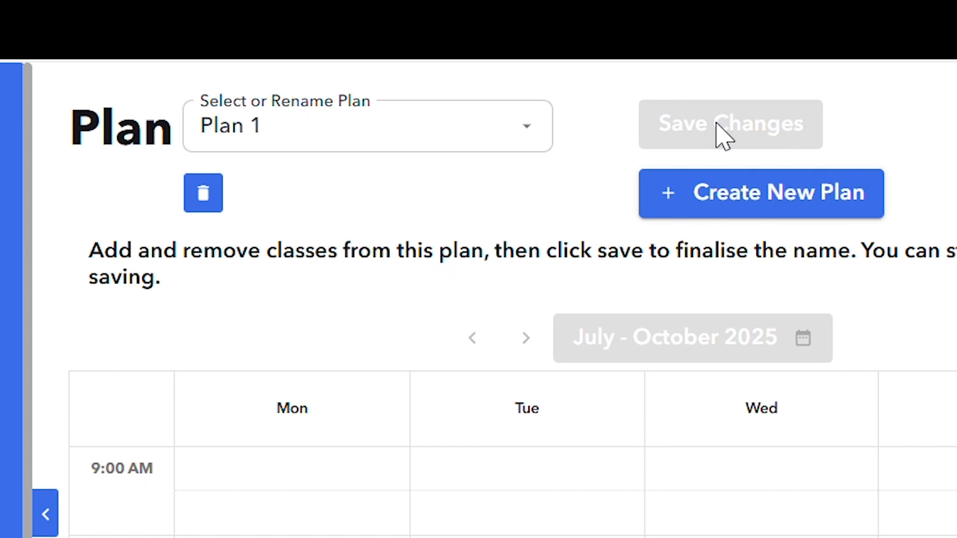